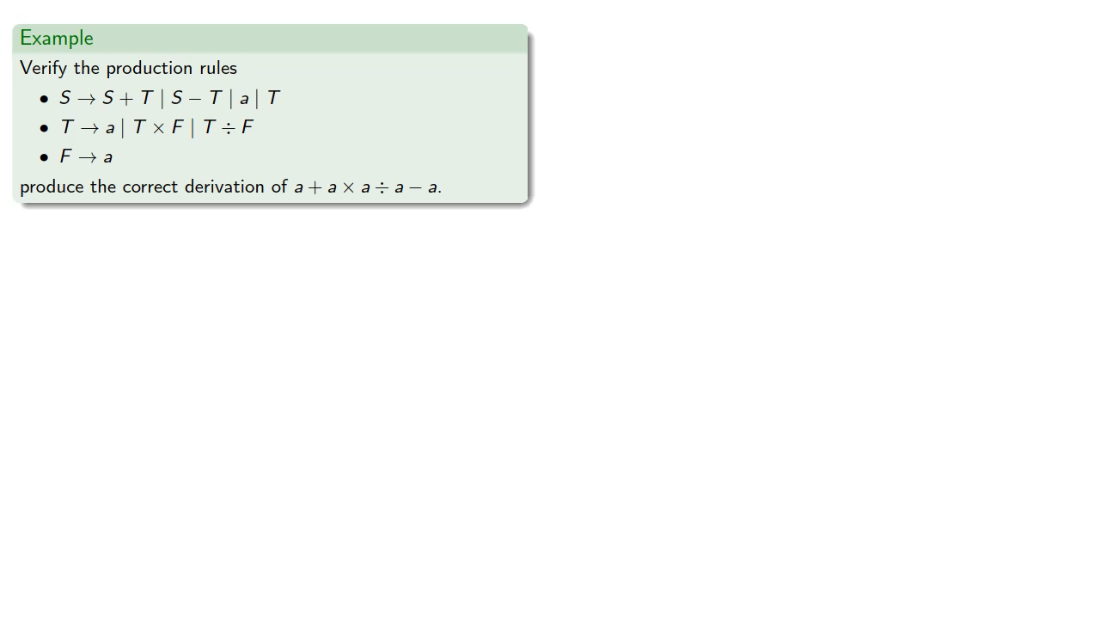
Highlight the expression a+a×a÷a−a on the Example slide's last line.
{"action": "double_click", "coordinate": [367, 188]}
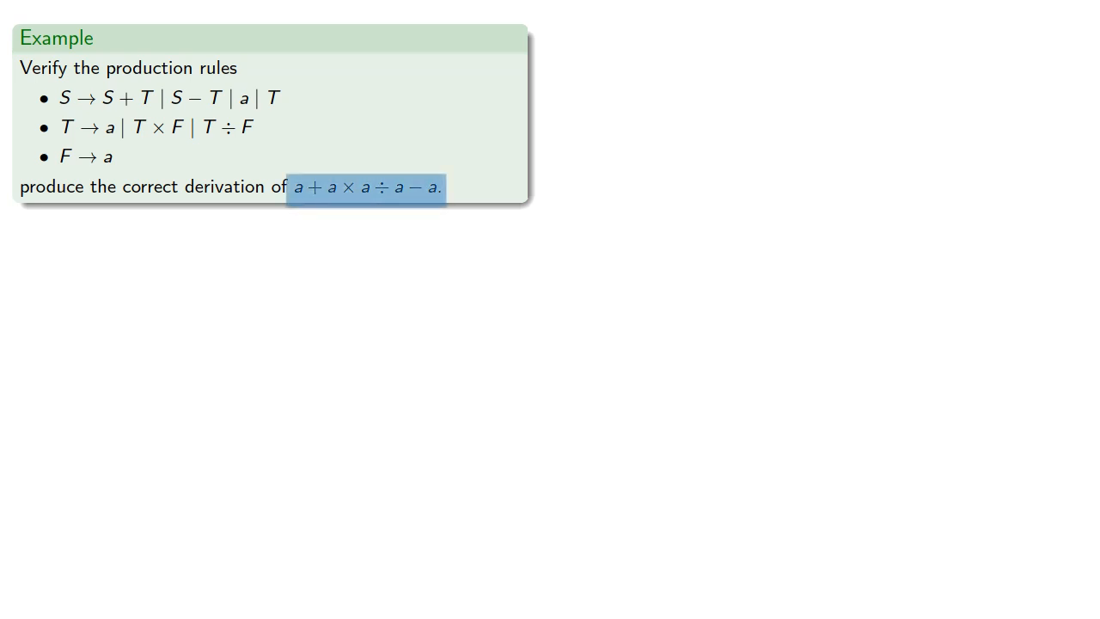